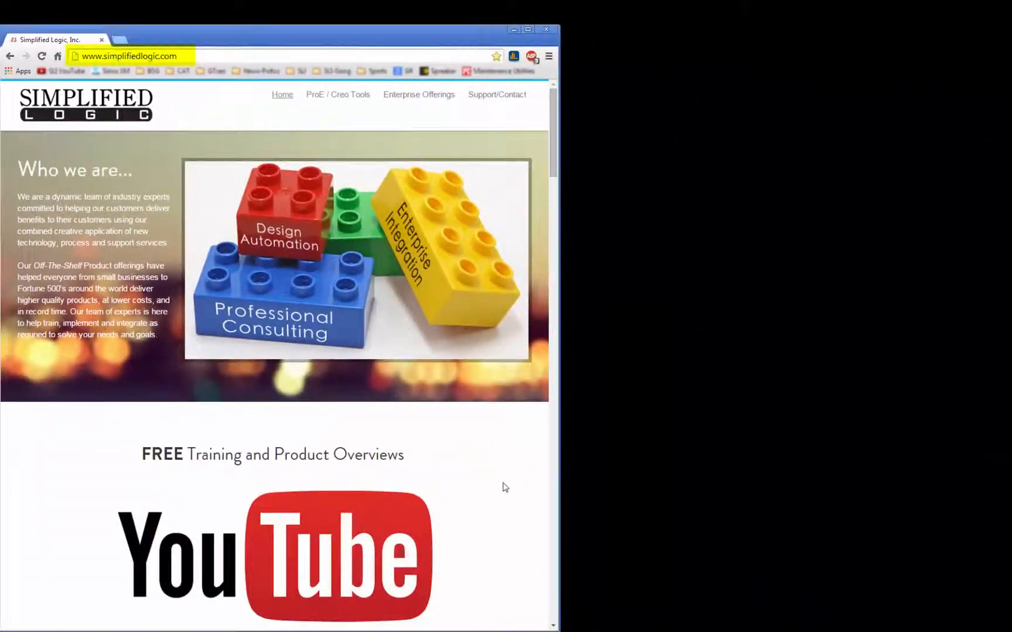
- Download the 64-bit Nitro-BOM zip from ProE/Creo Tools and locate it in Users > your folder
click(337, 94)
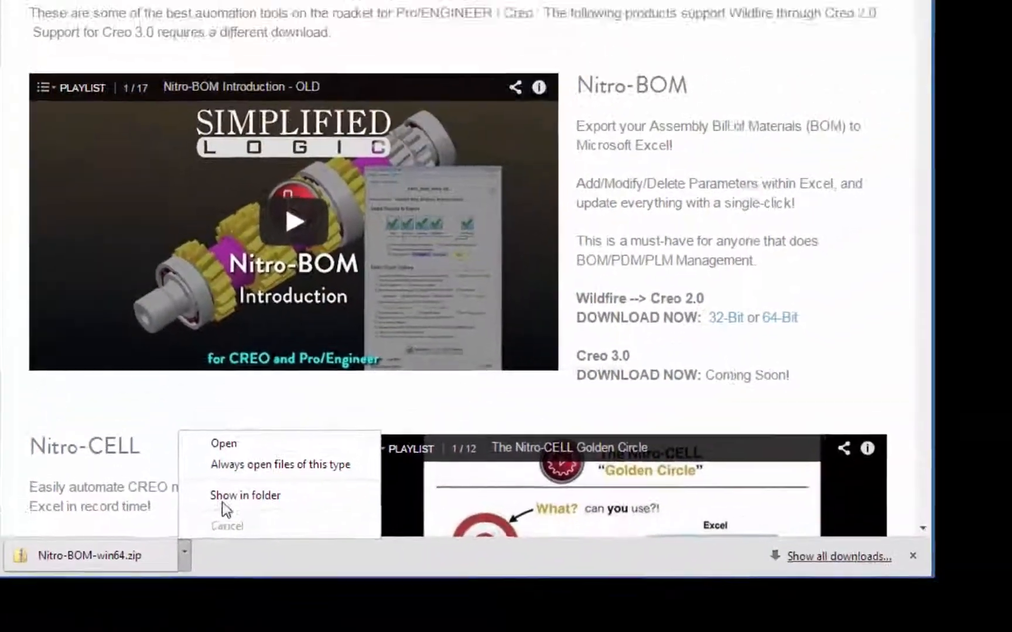
click(246, 496)
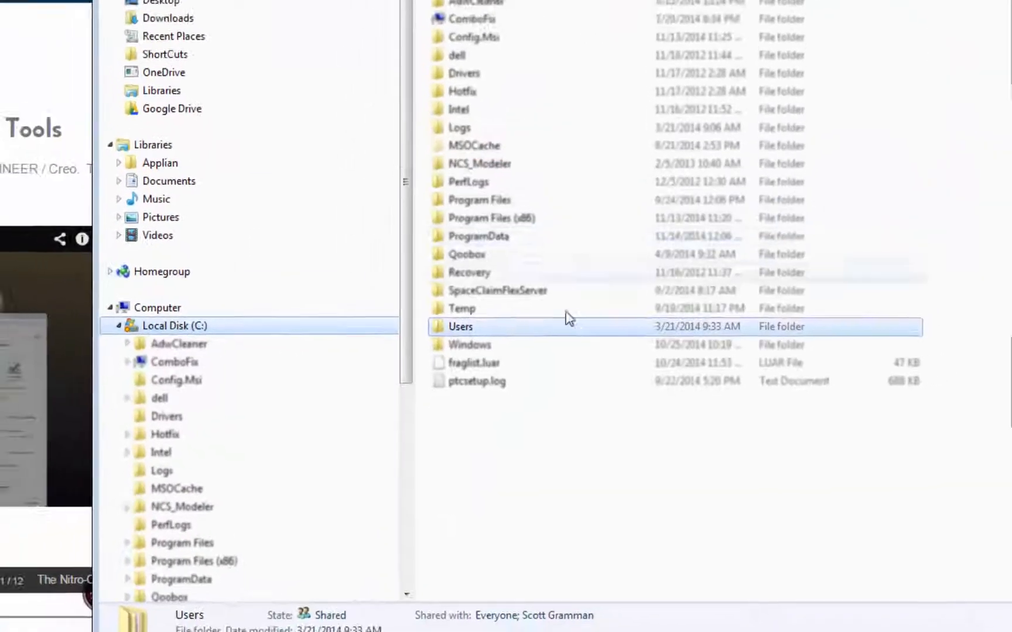
double_click(460, 326)
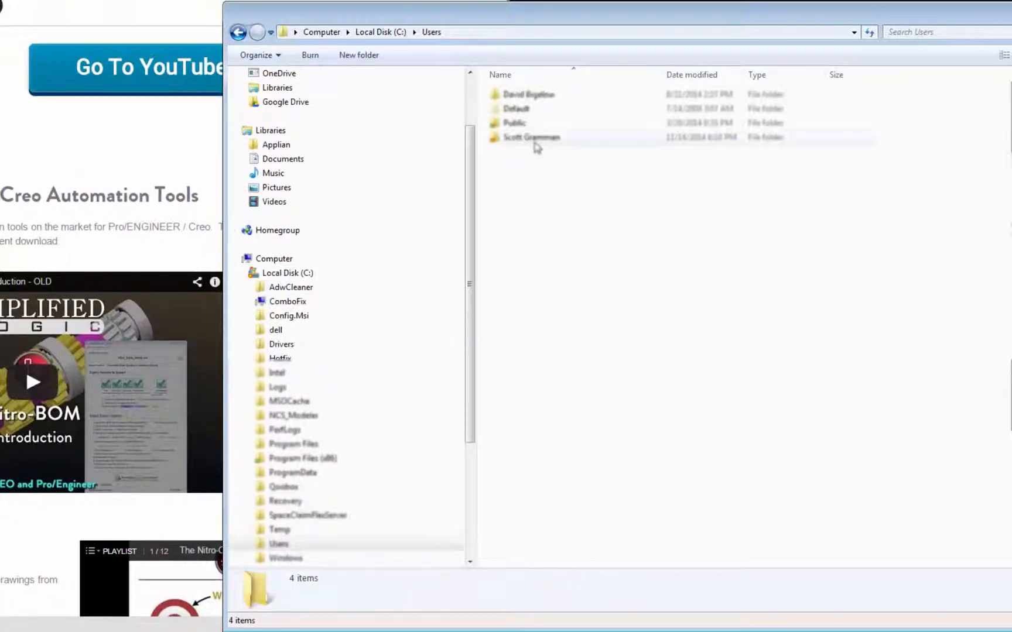
double_click(530, 137)
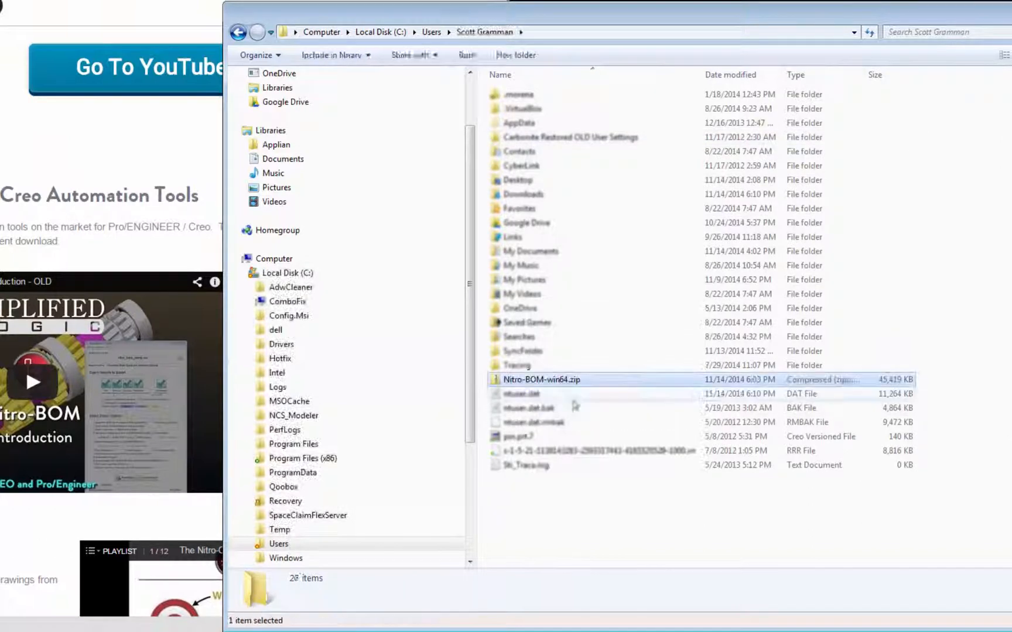
right_click(541, 380)
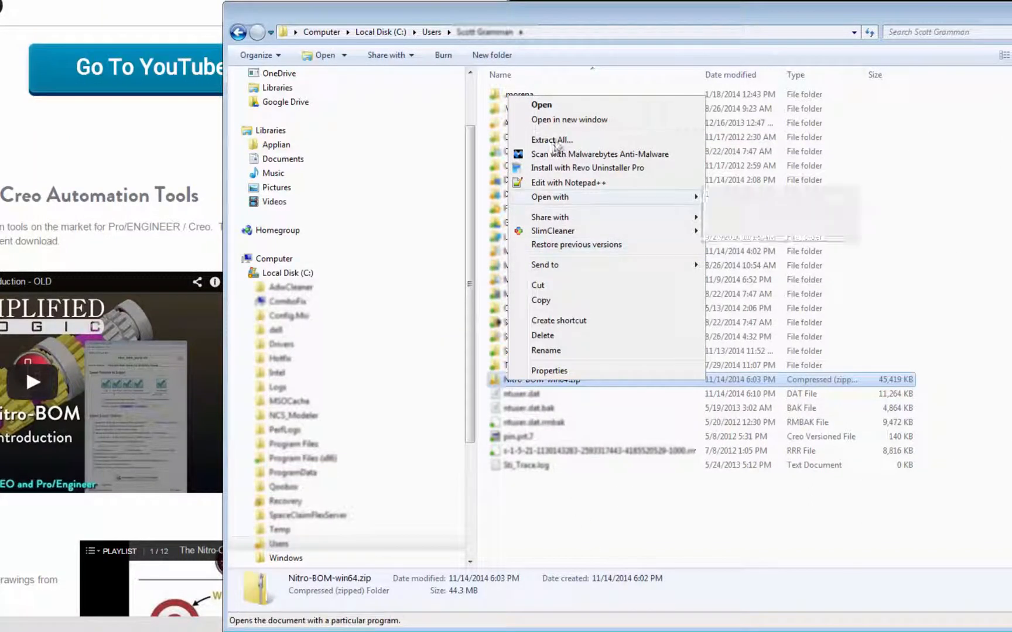
- Extract all of the Nitro-BOM zip to the default Nitro-BOM-win64 folder
click(551, 140)
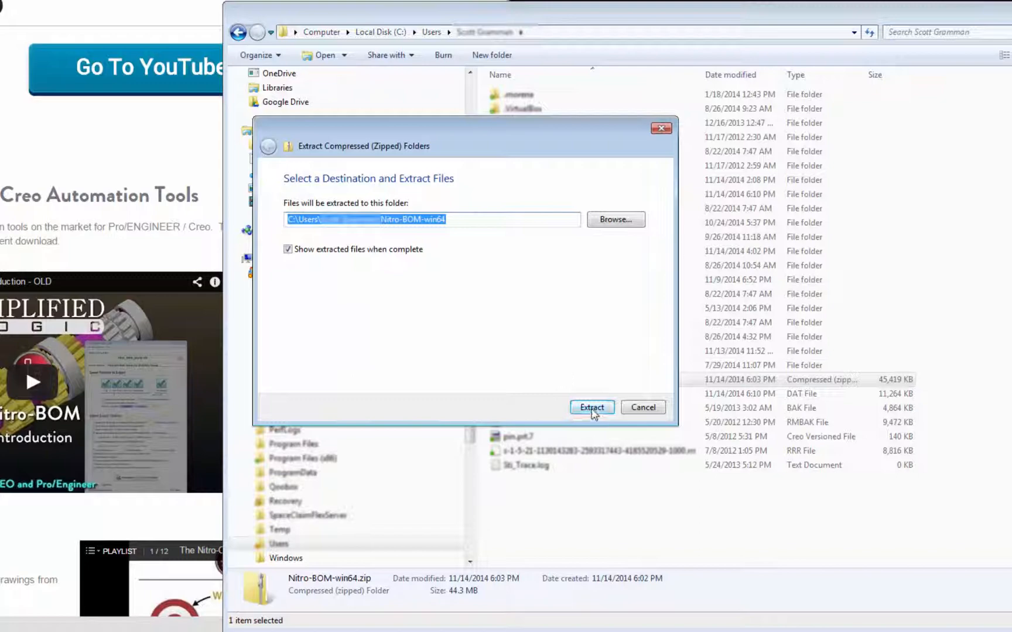
click(590, 407)
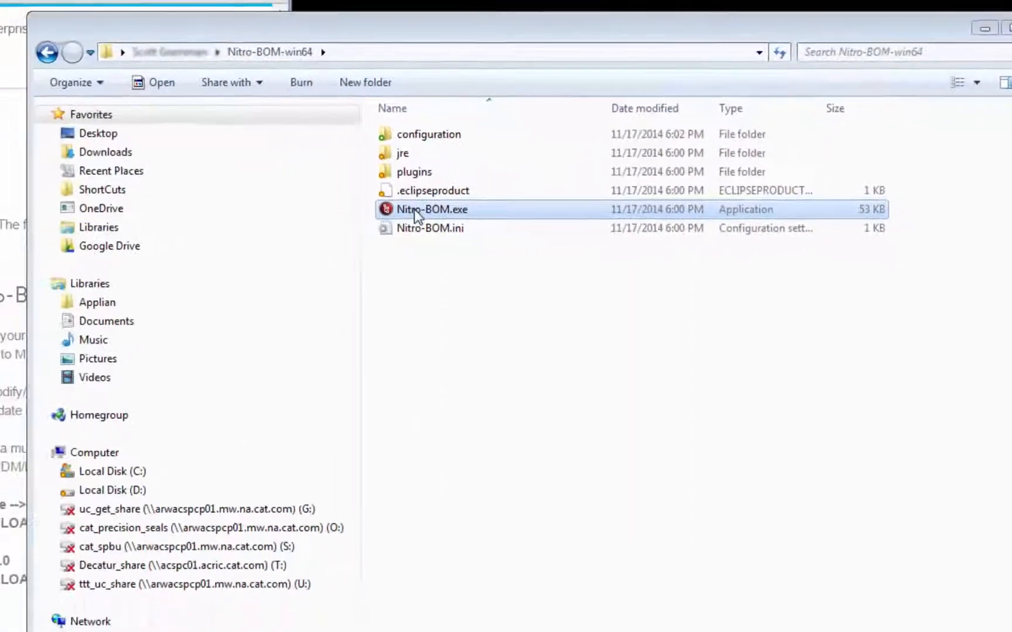
- Launch Nitro-BOM.exe and allow it to run past the security warning
double_click(431, 209)
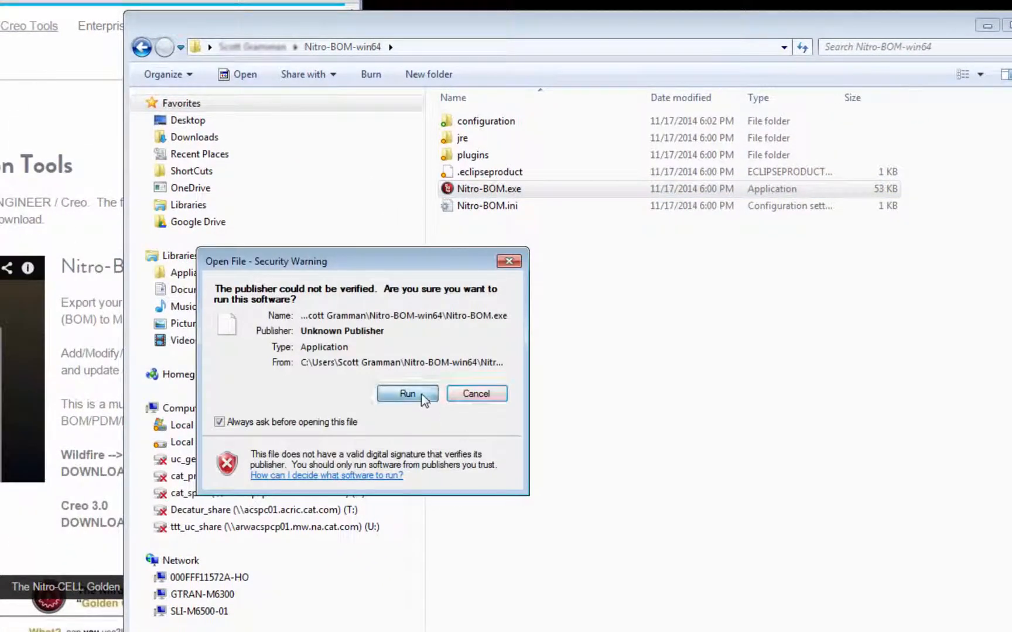
click(407, 393)
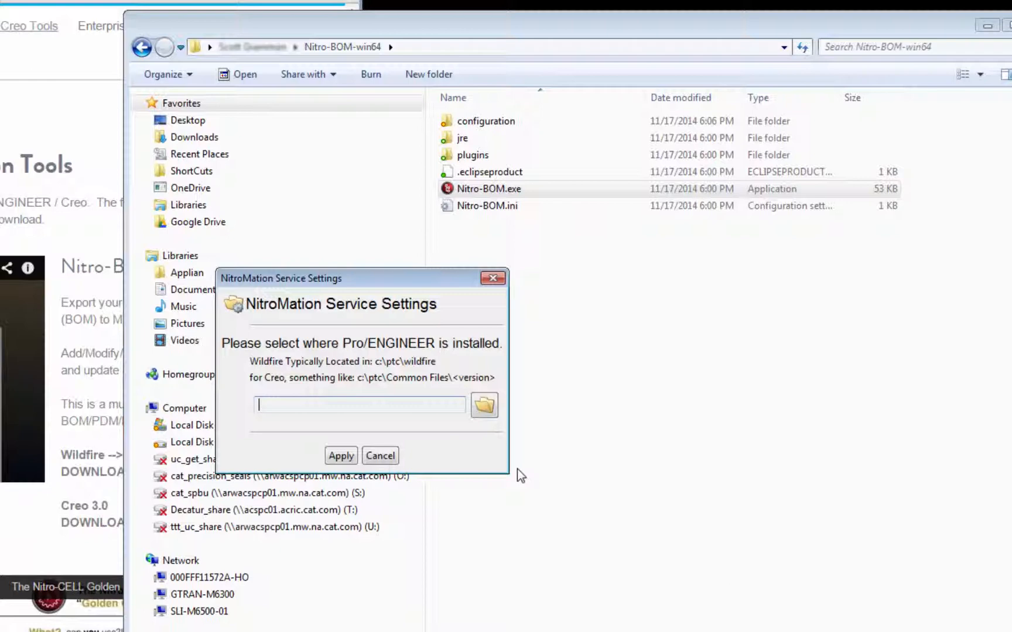